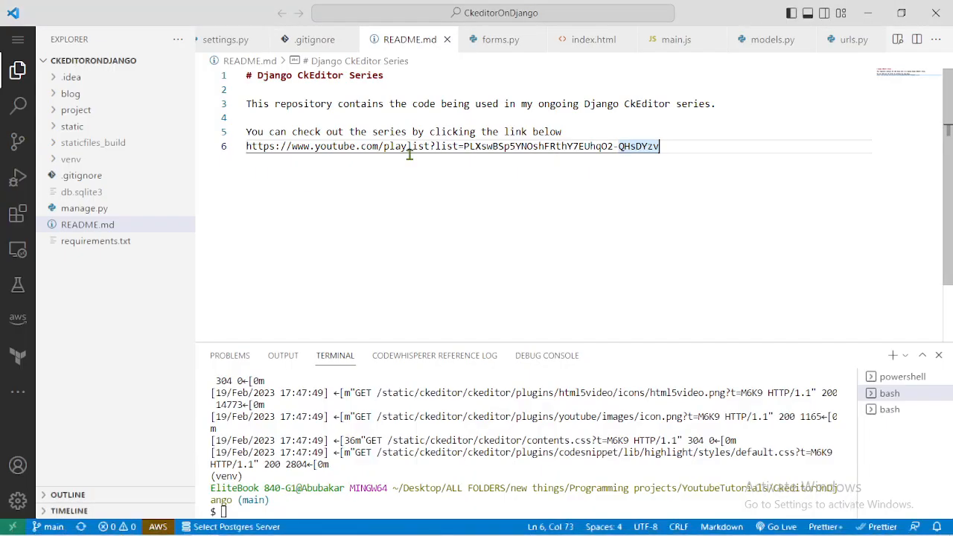
mouse_move(539, 207)
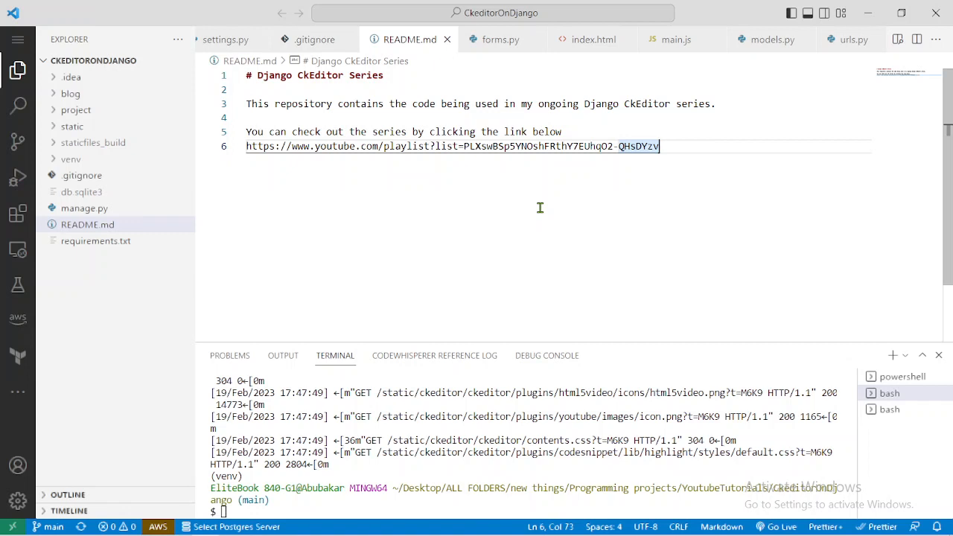
mouse_move(905, 131)
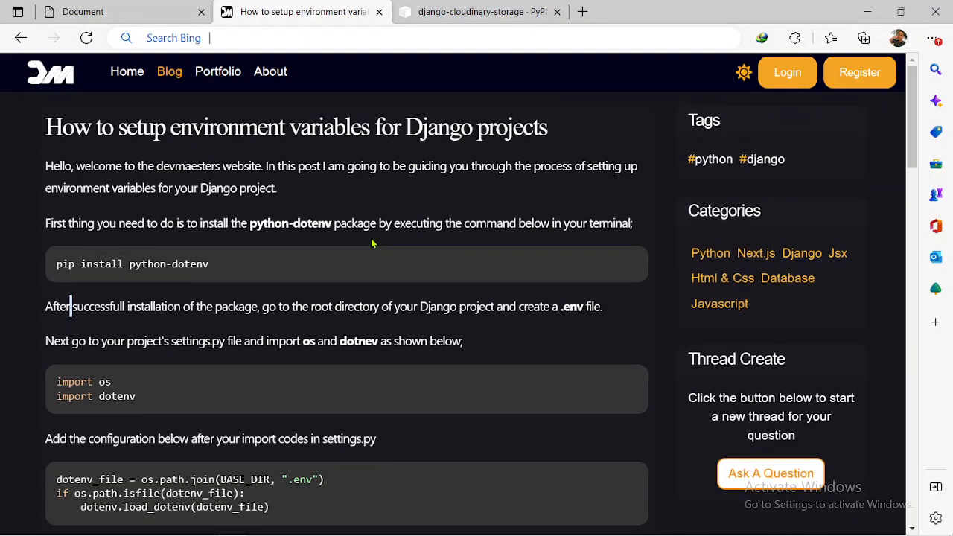
Step: Scroll through the devmaesters article on Django environment variables to the python-dotenv install step
scroll(down, 3)
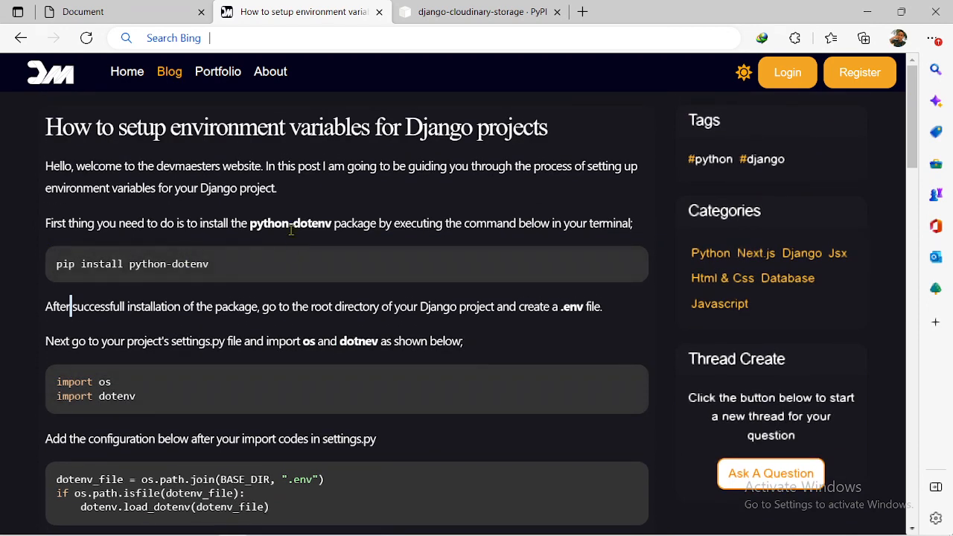
mouse_move(315, 226)
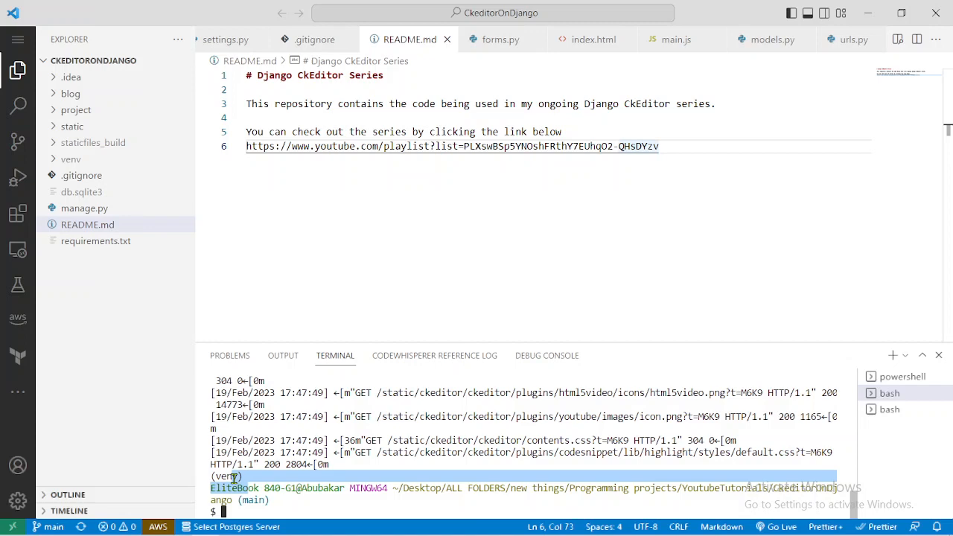
Step: Run pip install python-dotenv in the bash terminal for the project's virtual environment
text(pip install python-dotenv)
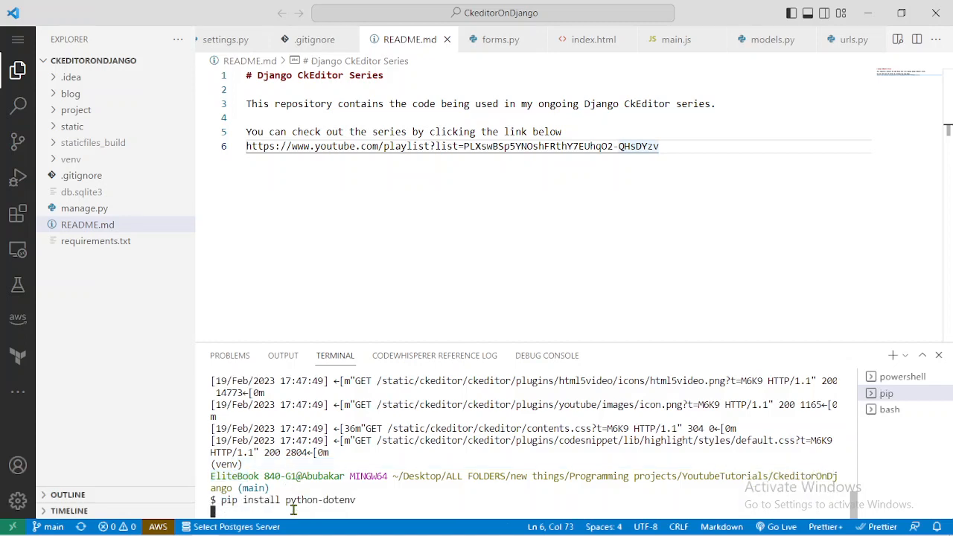
key(Enter)
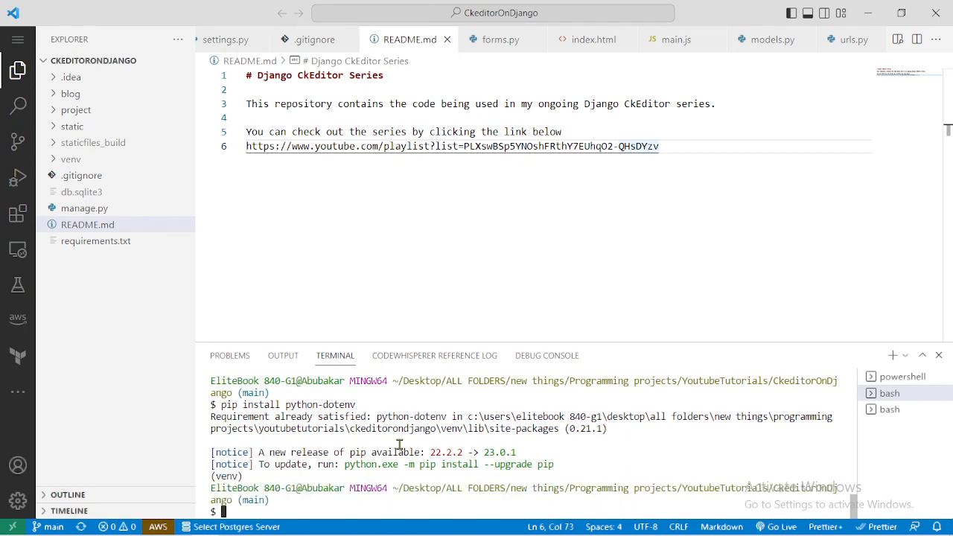
mouse_move(301, 439)
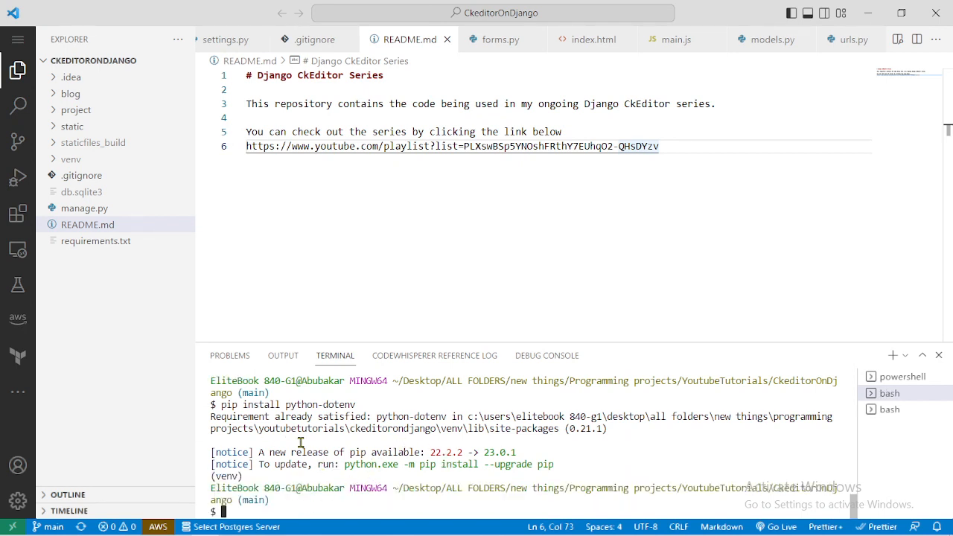
mouse_move(256, 429)
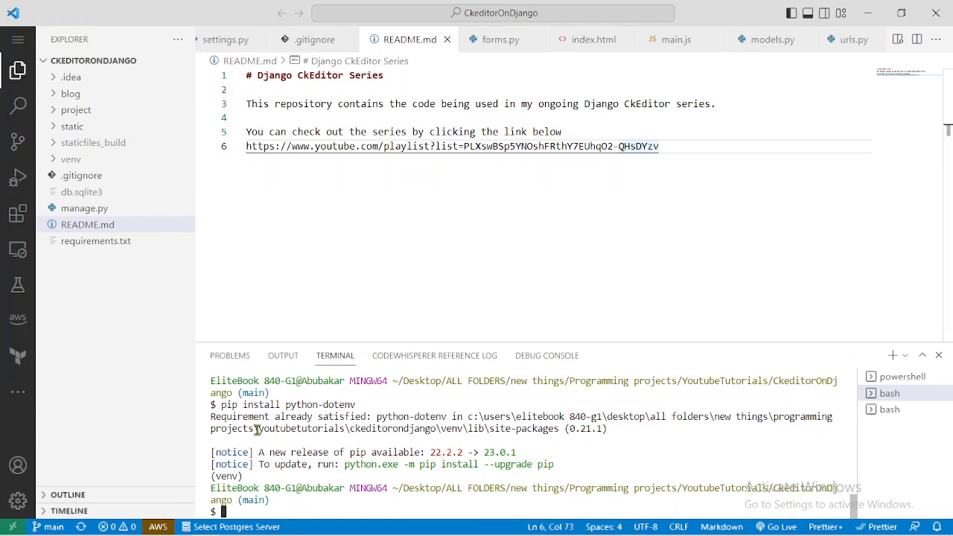
mouse_move(405, 465)
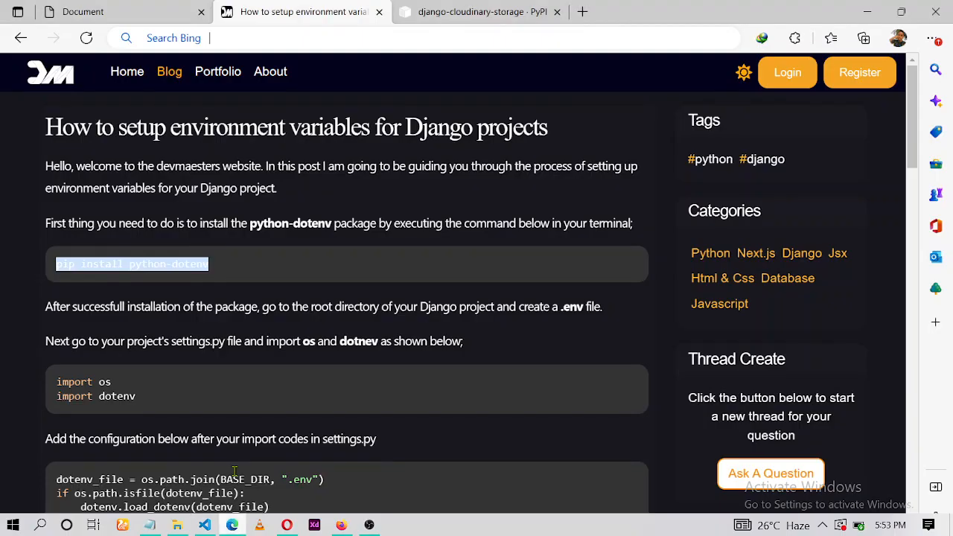
Step: Scroll the article past the pip install command to the steps that follow
scroll(down, 3)
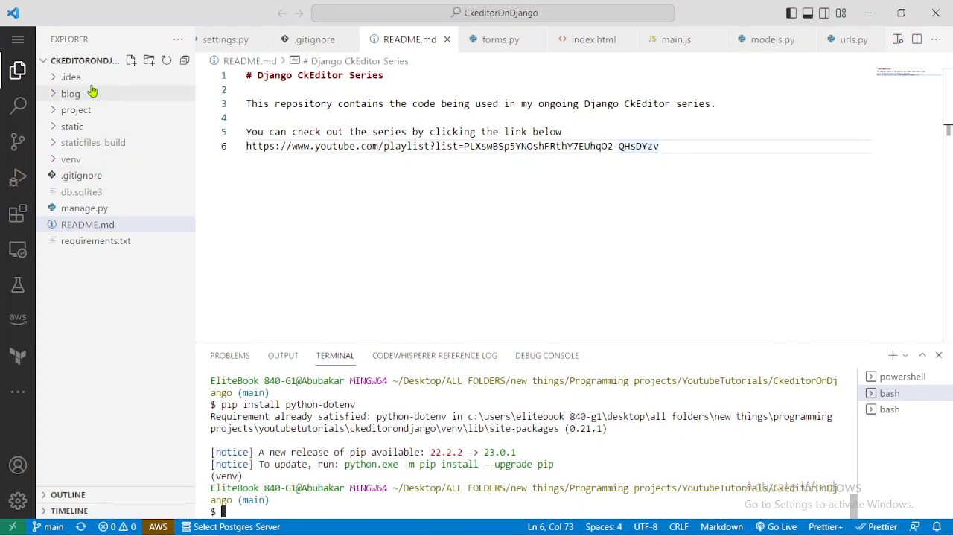
Step: Expand the project folder in the Explorer and open settings.py for editing
click(74, 111)
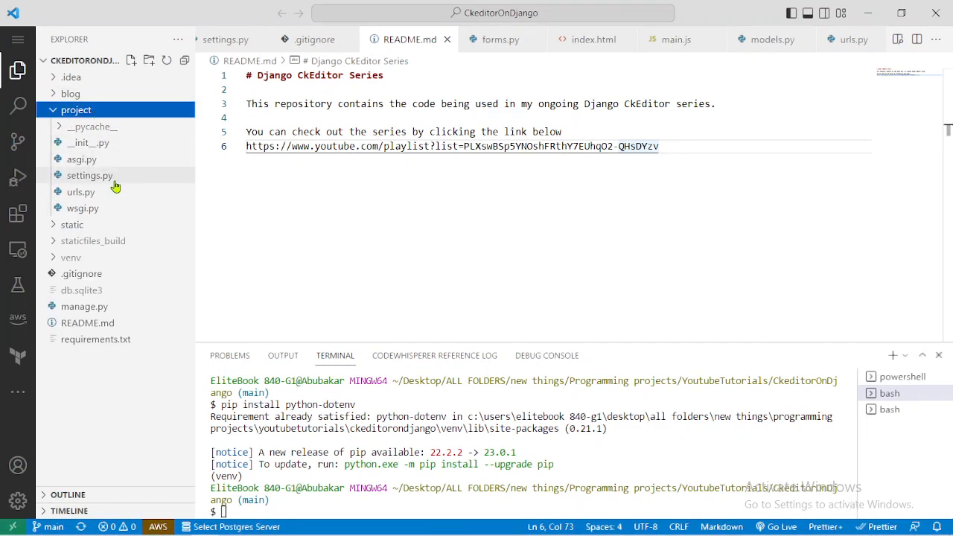
click(89, 176)
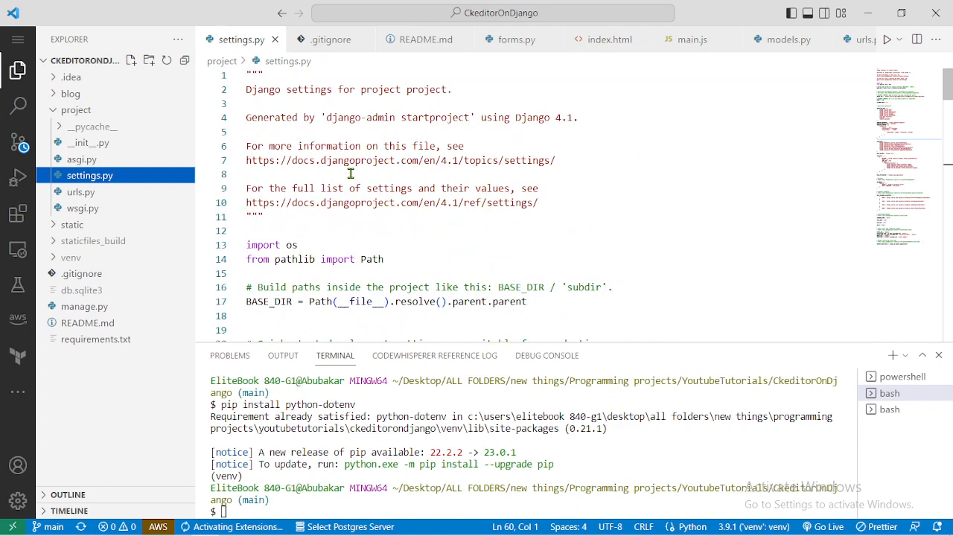
scroll(down, 3)
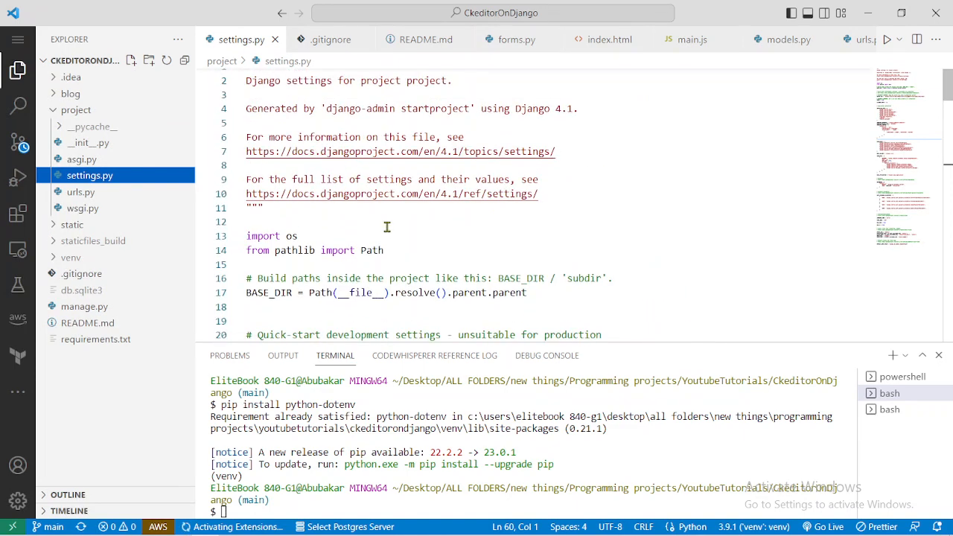
key(Enter)
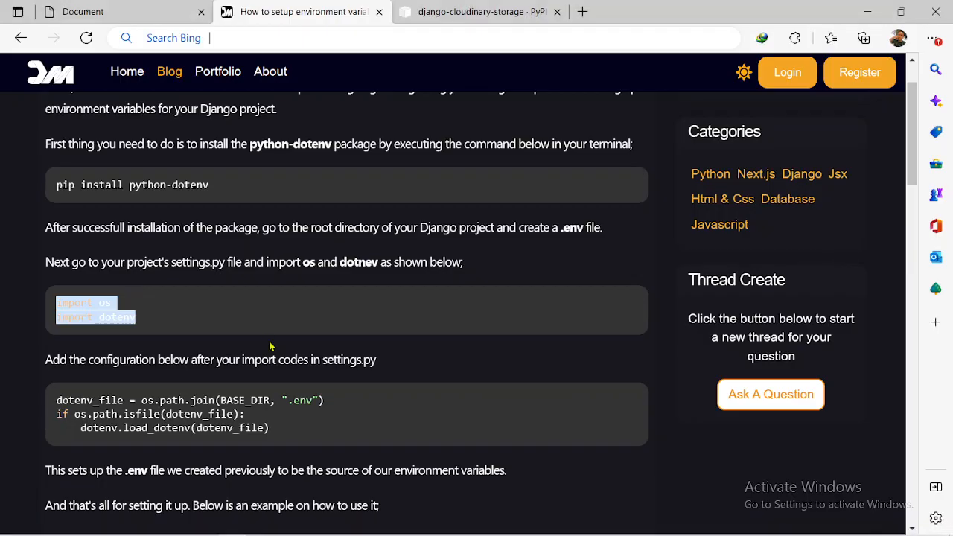
Step: Select the import os / import dotenv lines and dotenv_file loading block in the article to copy
scroll(down, 3)
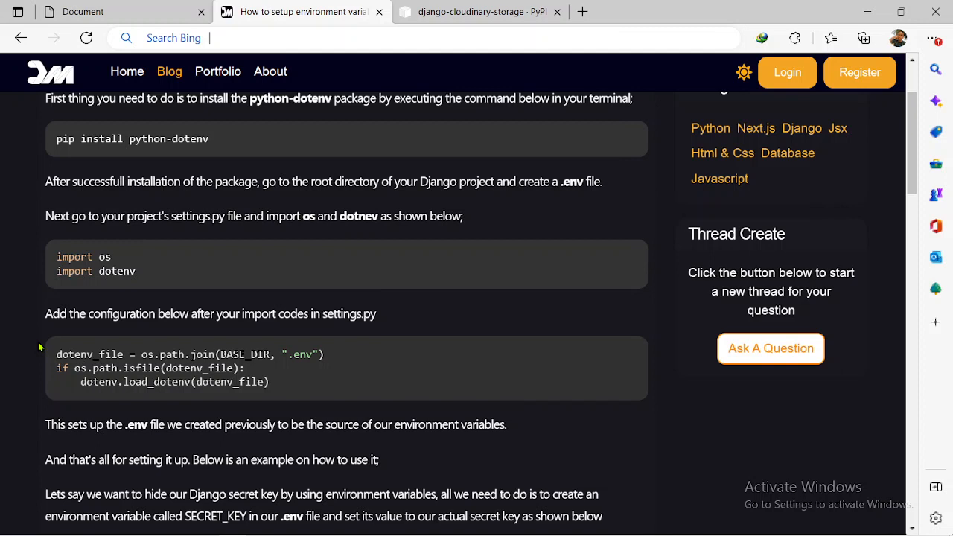
drag(57, 355, 201, 367)
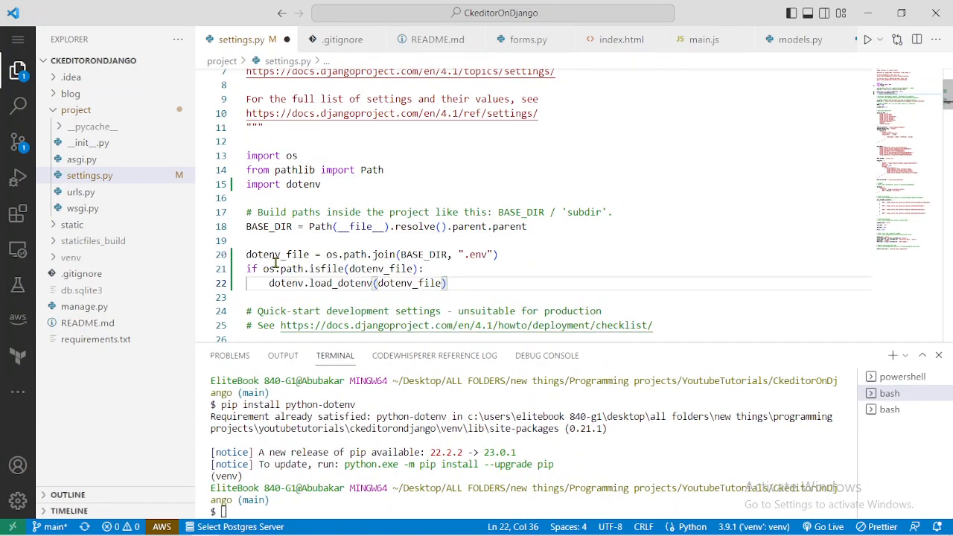
mouse_move(480, 268)
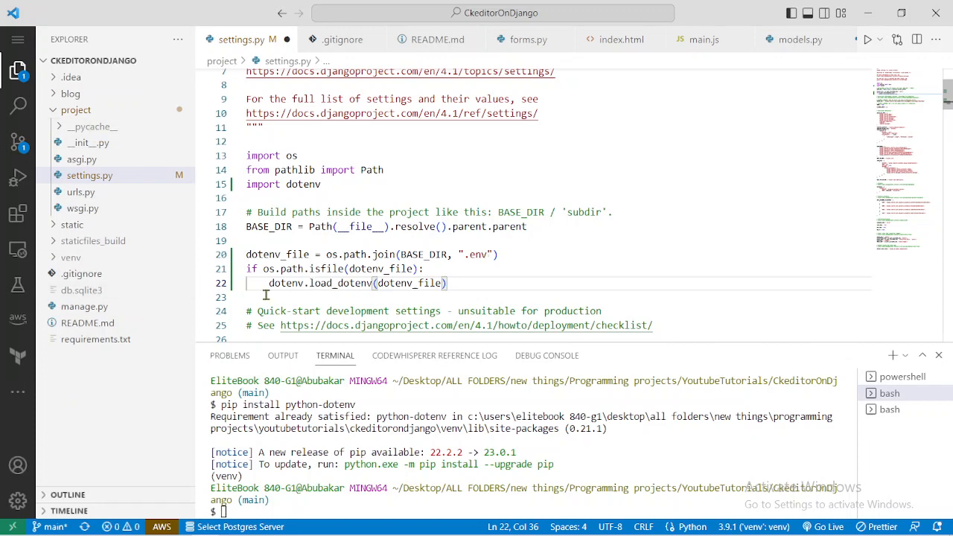
mouse_move(488, 289)
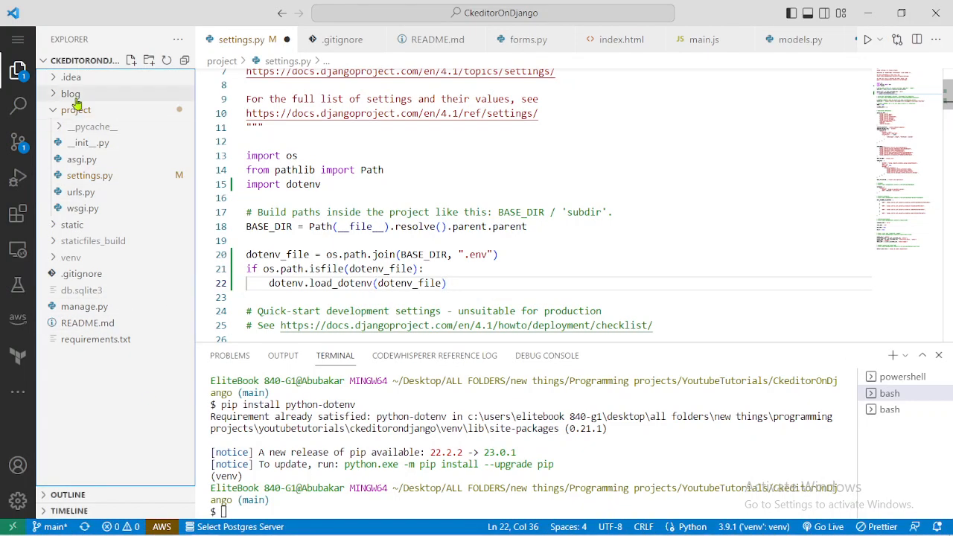
Step: Create a new file named .env in the Django project root
click(74, 110)
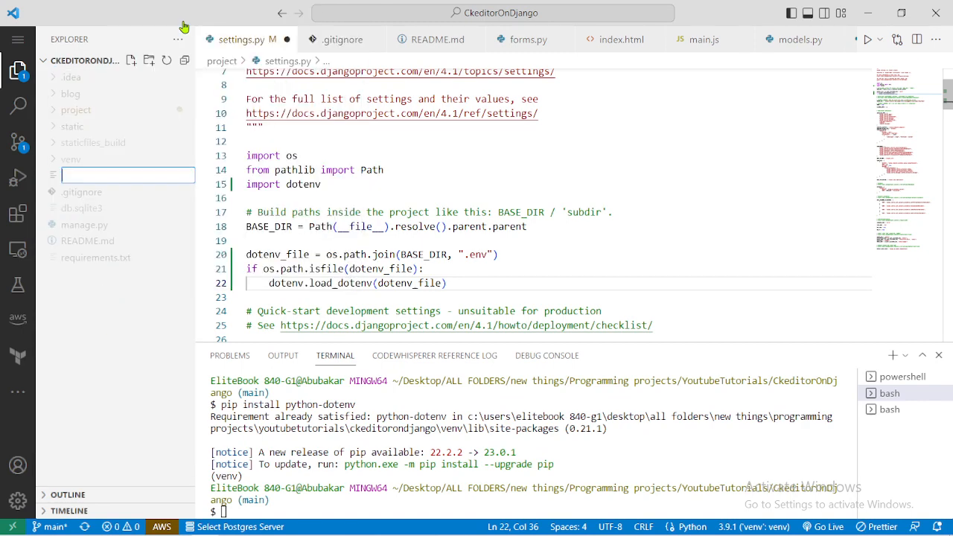
text(.env)
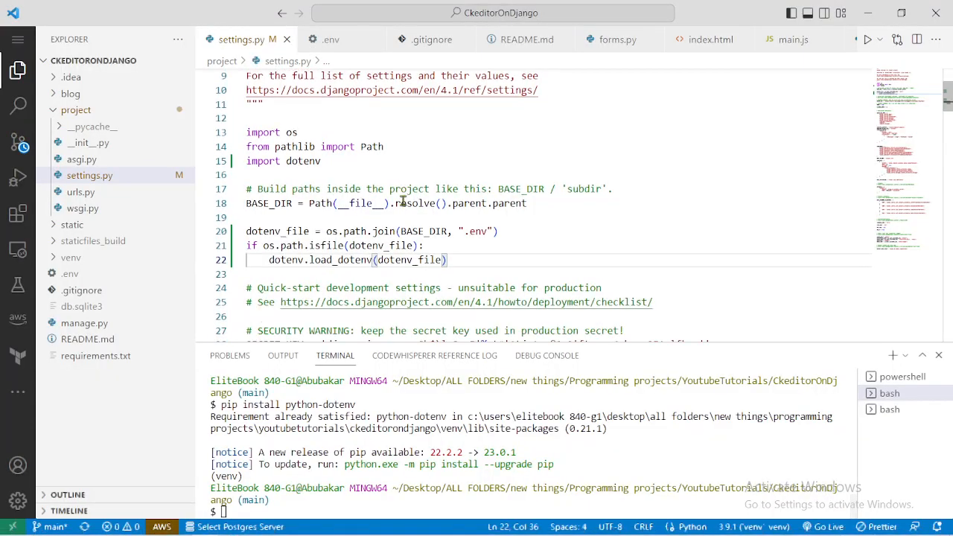
Step: Review the SECRET_KEY line in settings.py, insert a blank line above it and select the SECRET_KEY name
scroll(down, 3)
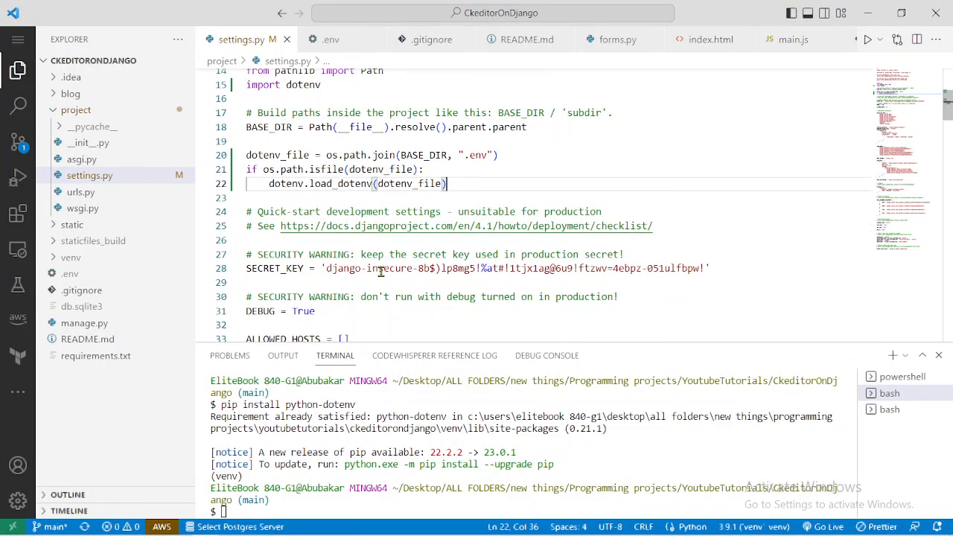
mouse_move(580, 268)
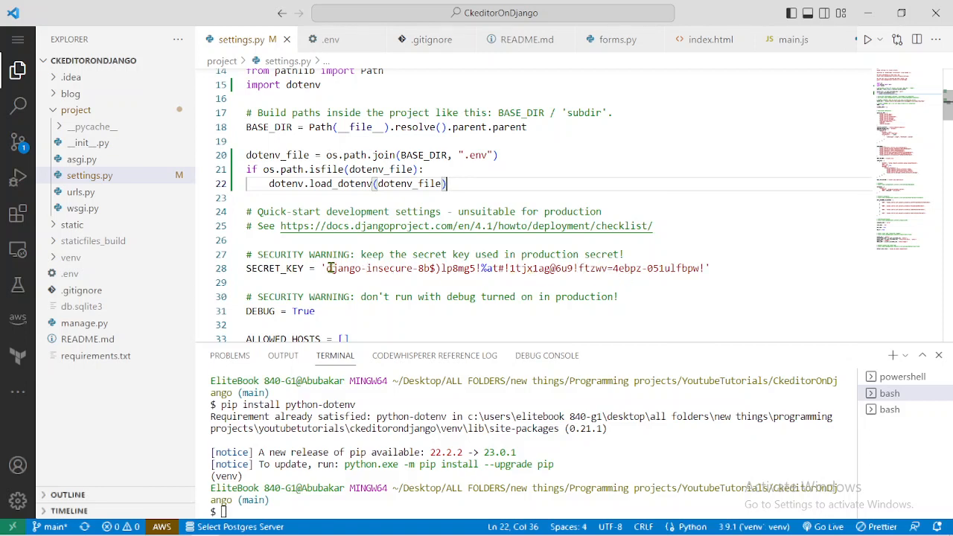
drag(326, 268, 703, 268)
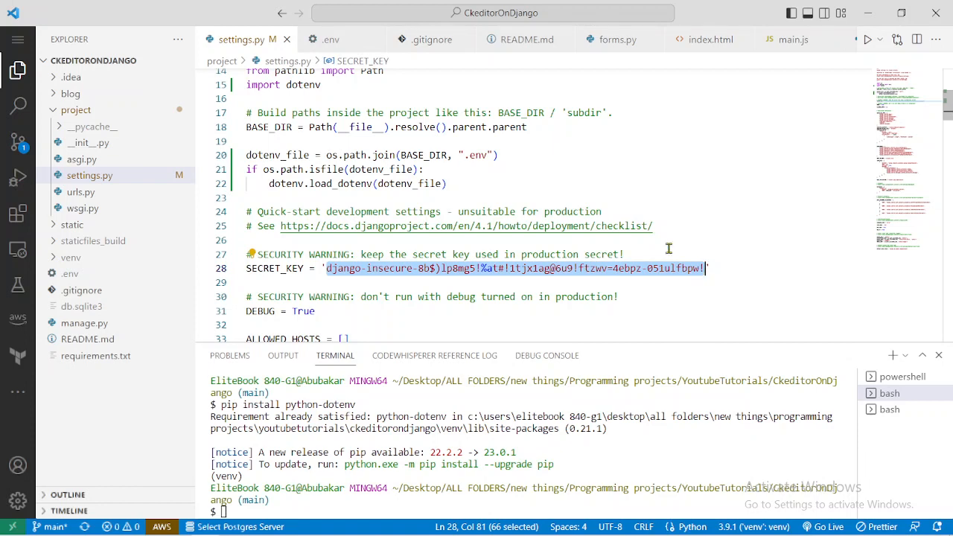
click(646, 253)
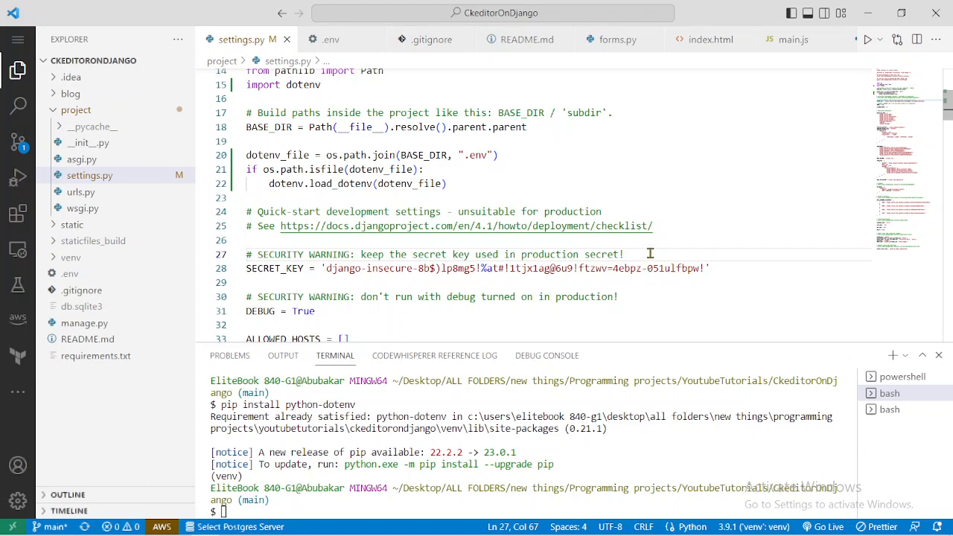
key(Enter)
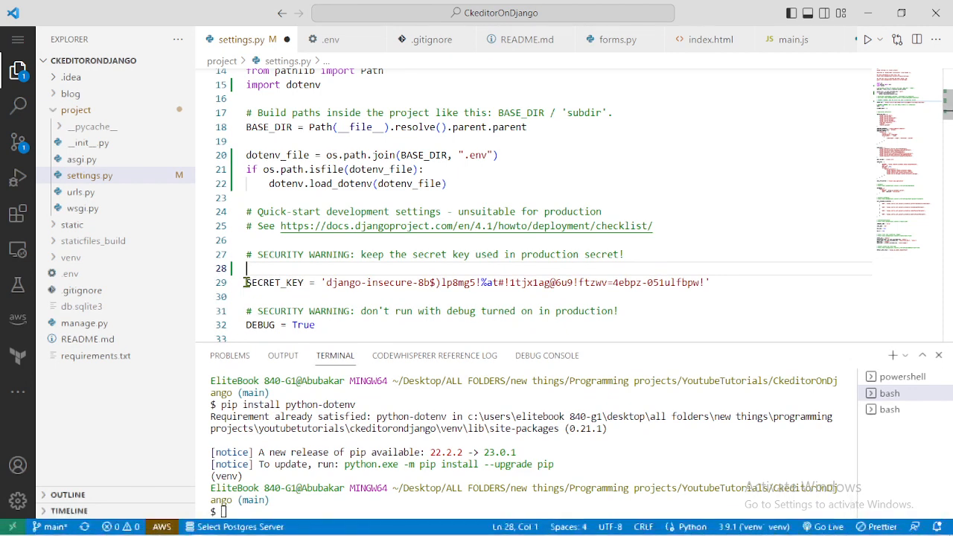
double_click(274, 283)
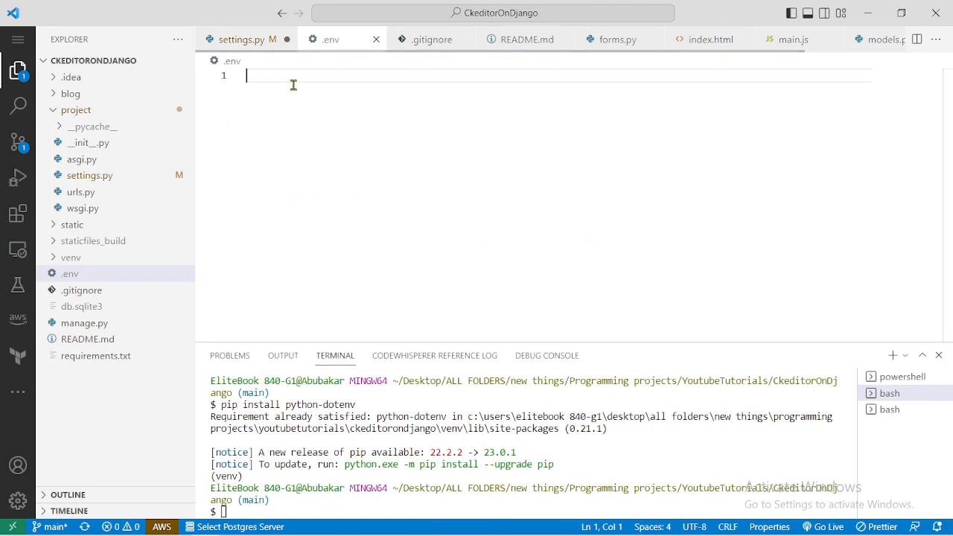
Step: Write SECRET_KEY = in .env and copy the quoted key value from settings.py to paste after it
text(SECRET_KEY =)
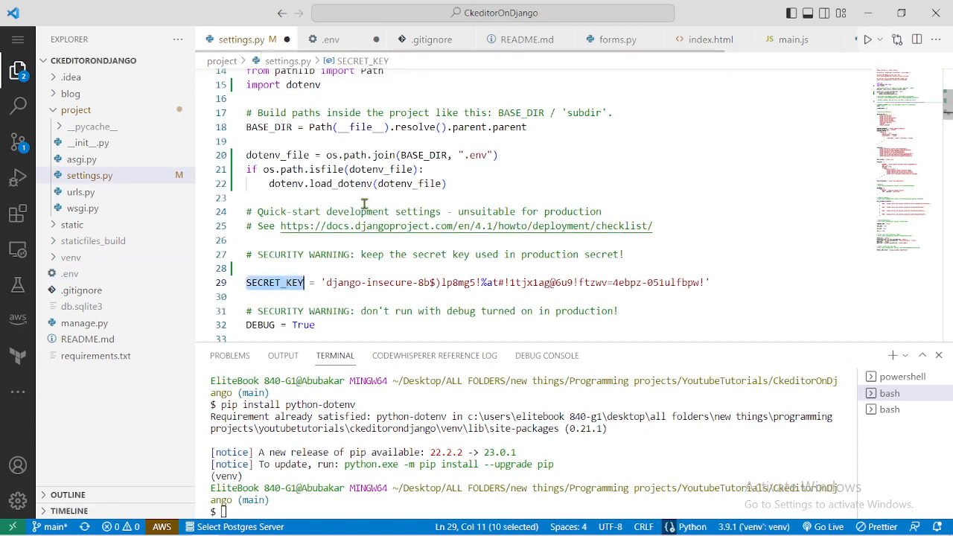
drag(326, 283, 698, 283)
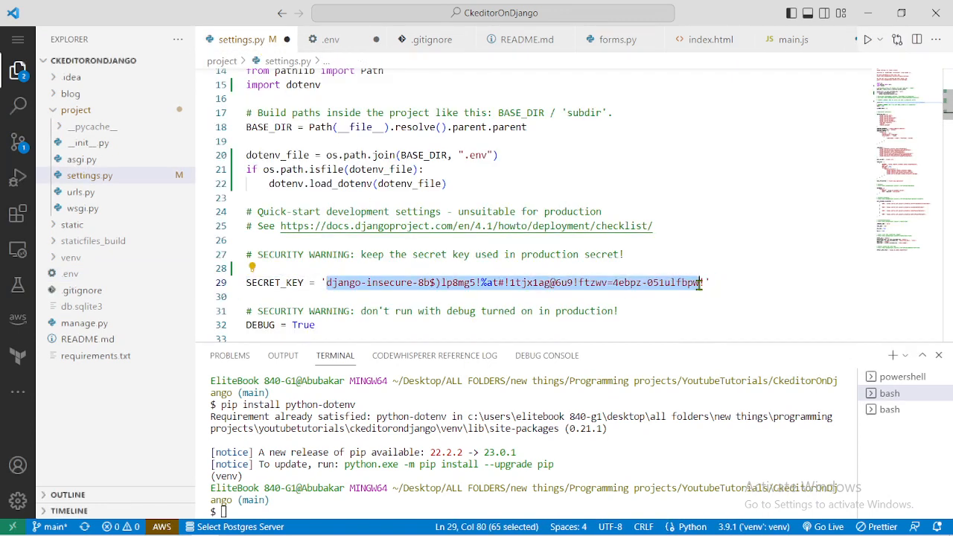
click(703, 282)
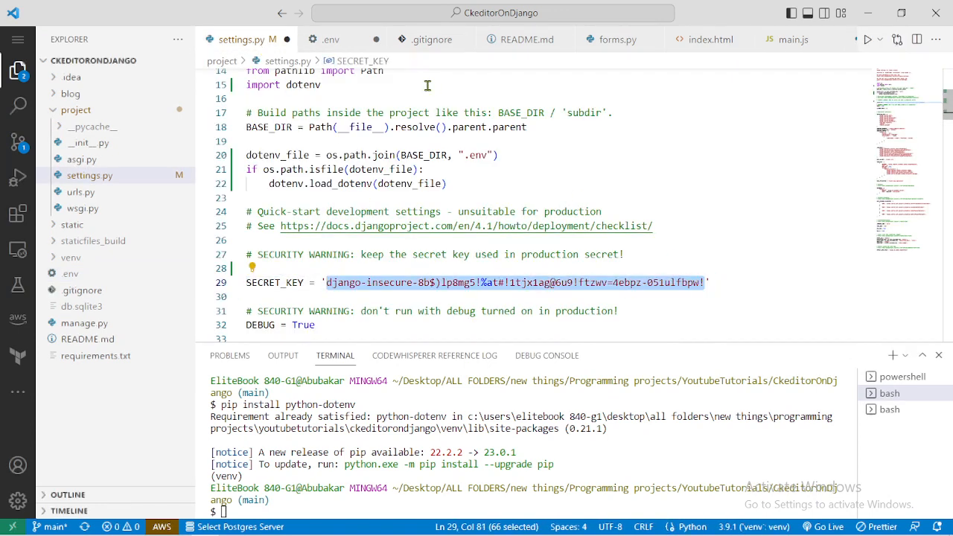
click(336, 38)
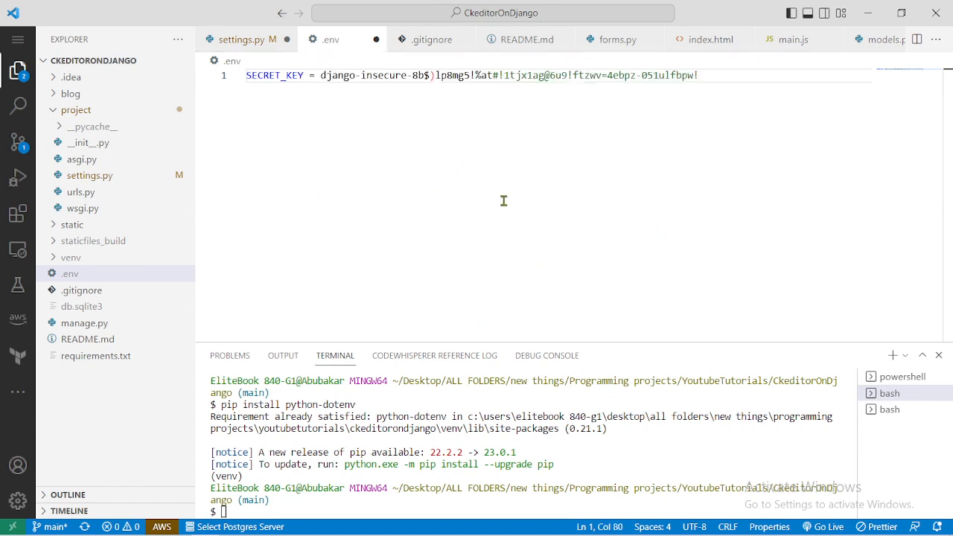
mouse_move(506, 200)
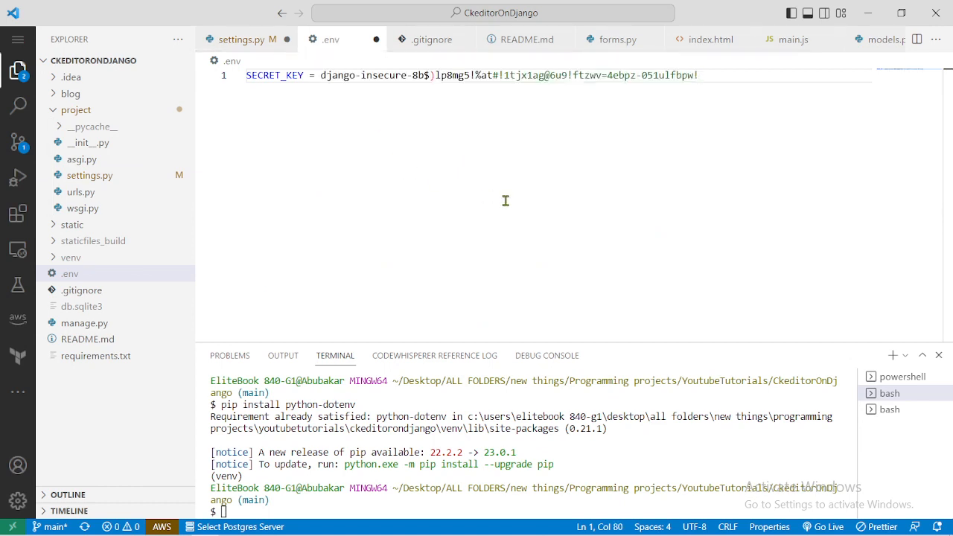
mouse_move(366, 143)
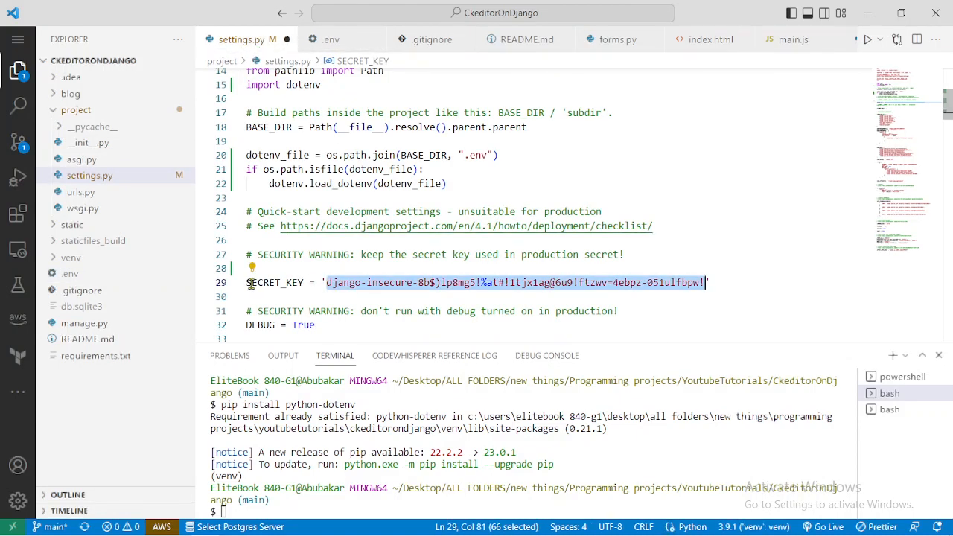
Step: Replace the hardcoded key in settings.py with os.environ["SECRET_KEY"], taking the variable name from .env
click(712, 283)
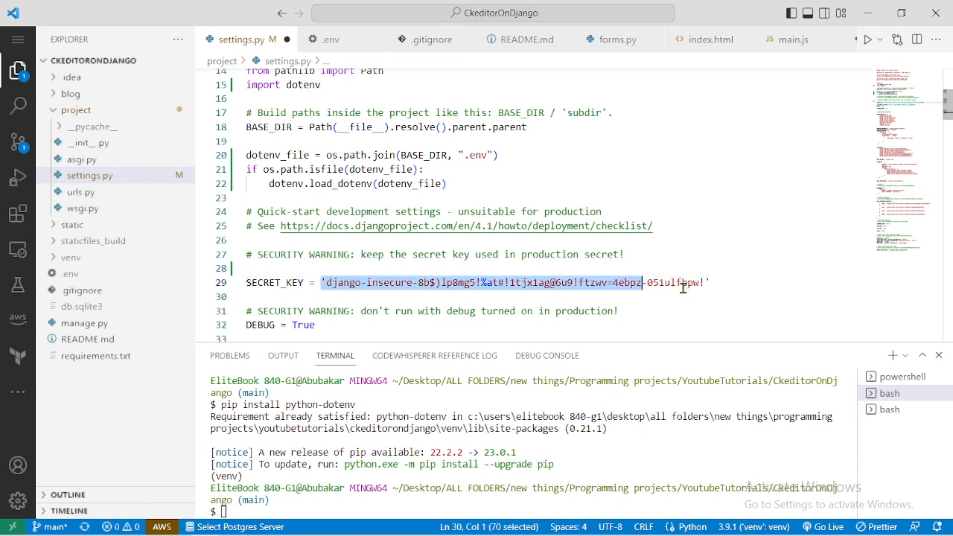
key(Delete)
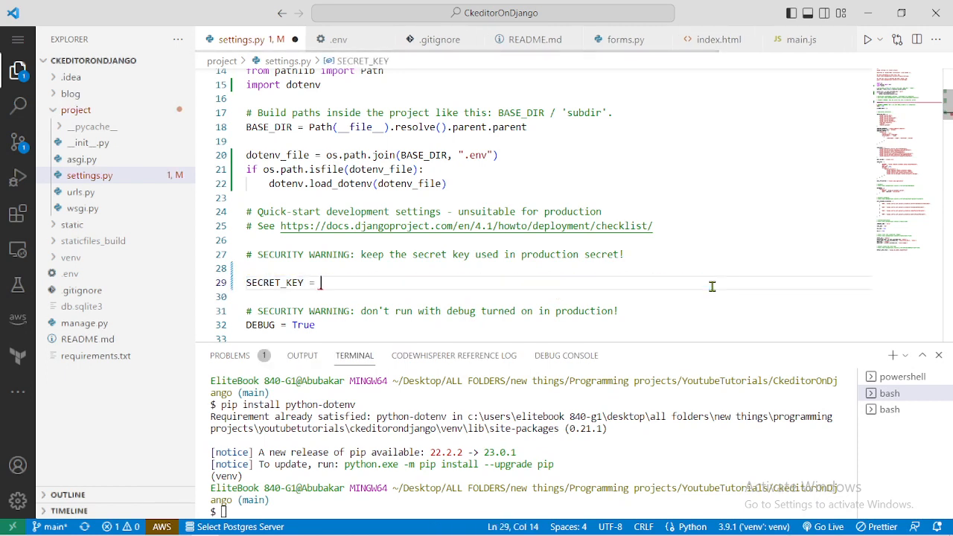
text(os.)
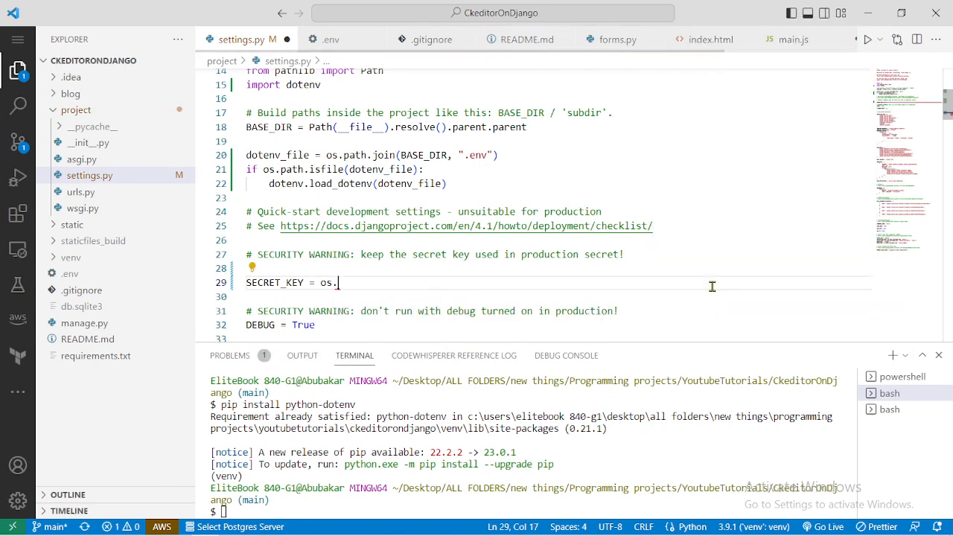
text(environ)
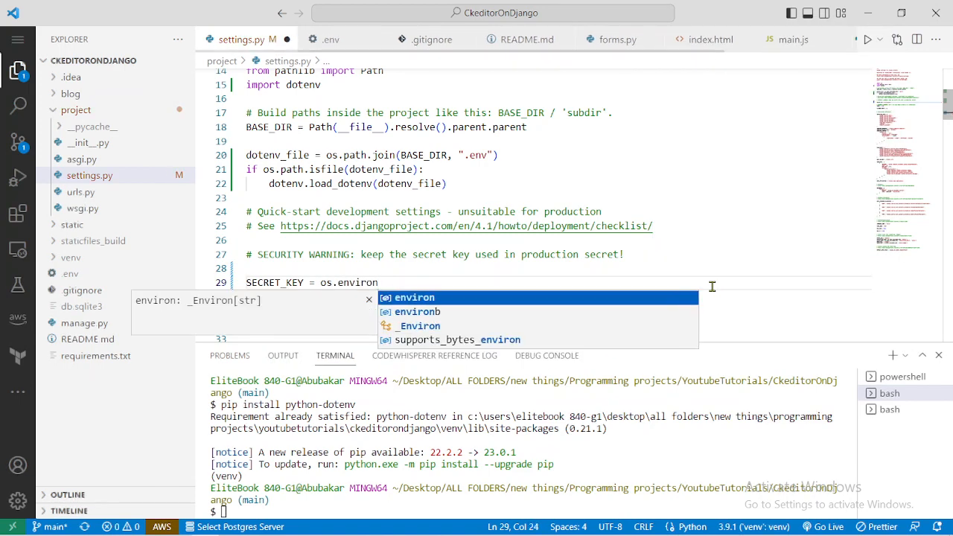
text([".env"])
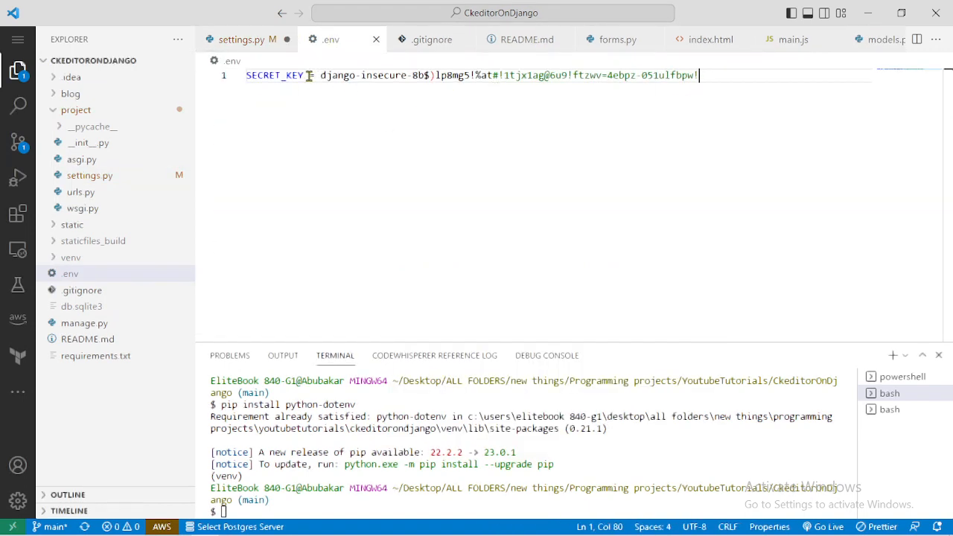
double_click(274, 74)
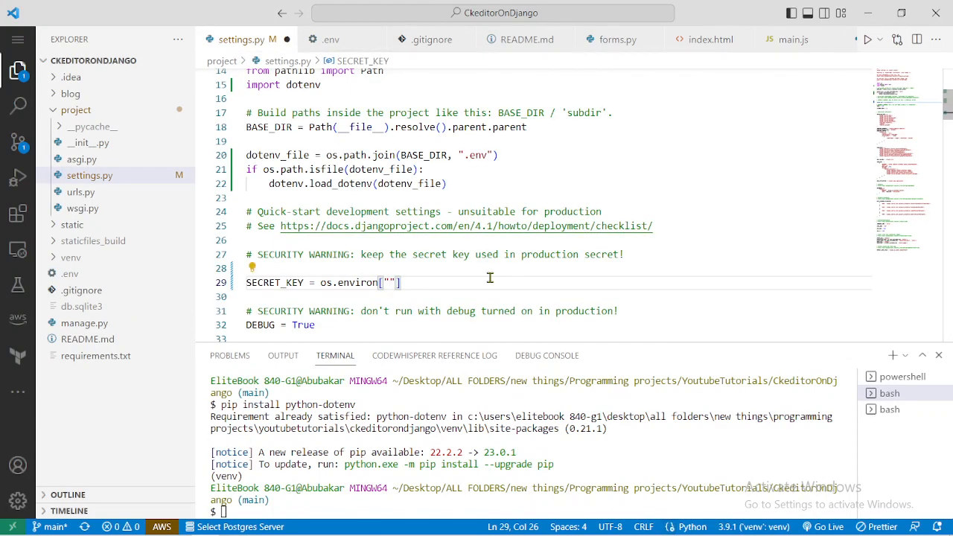
text(SECRET_KEY)
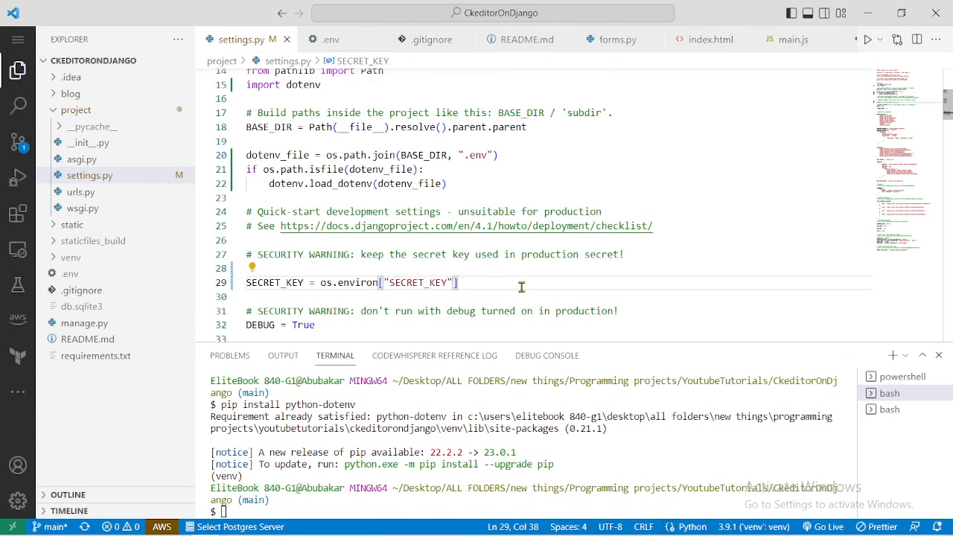
mouse_move(556, 417)
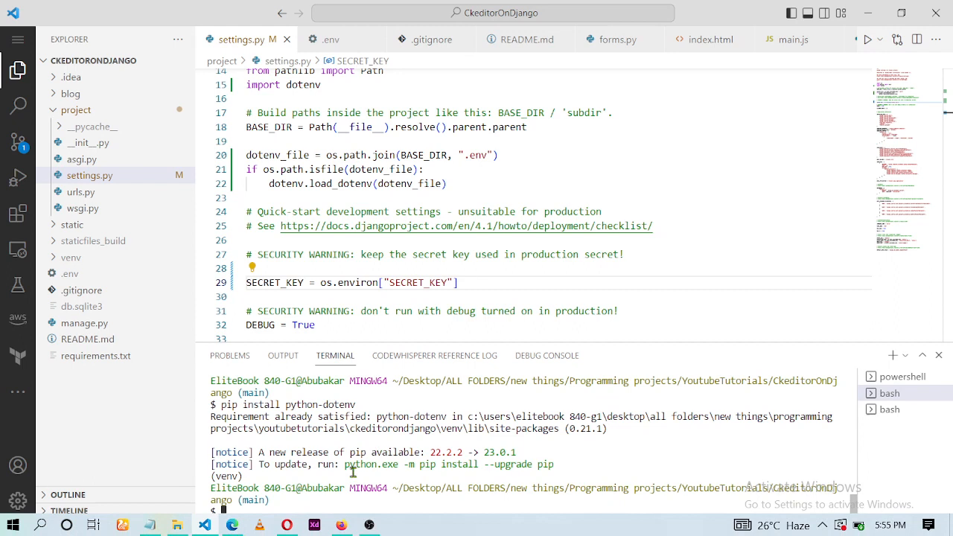
Step: Run python manage.py runserver in the terminal to start the Django development server
text(python manage.py runserver)
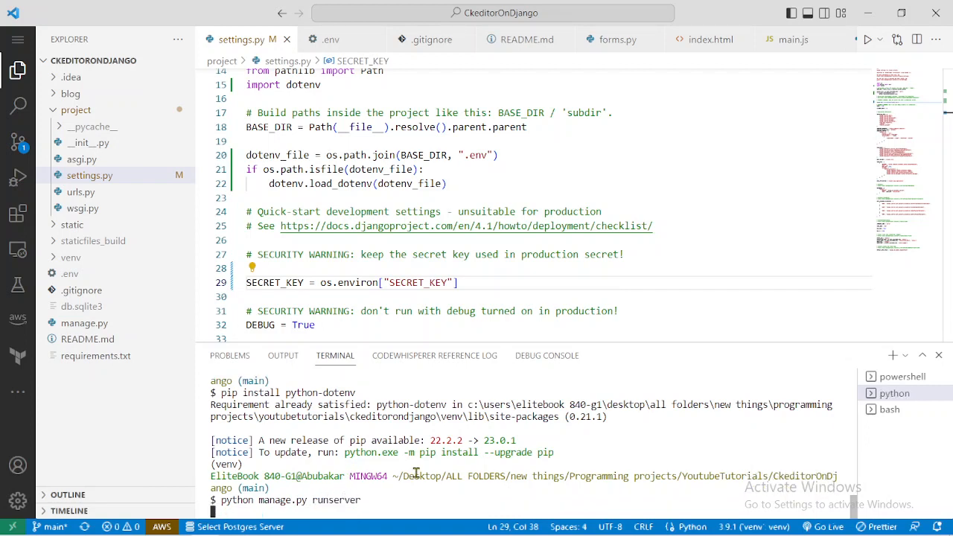
key(Enter)
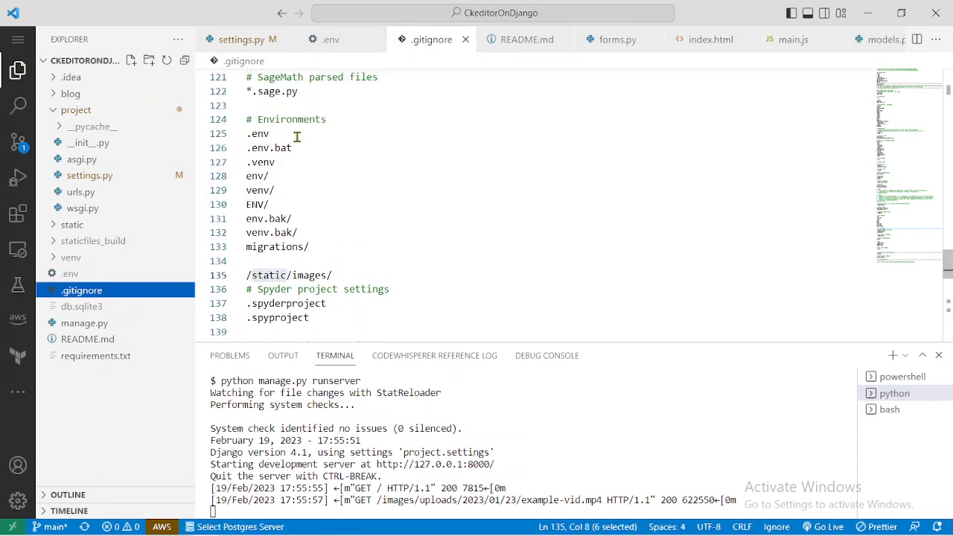
mouse_move(420, 221)
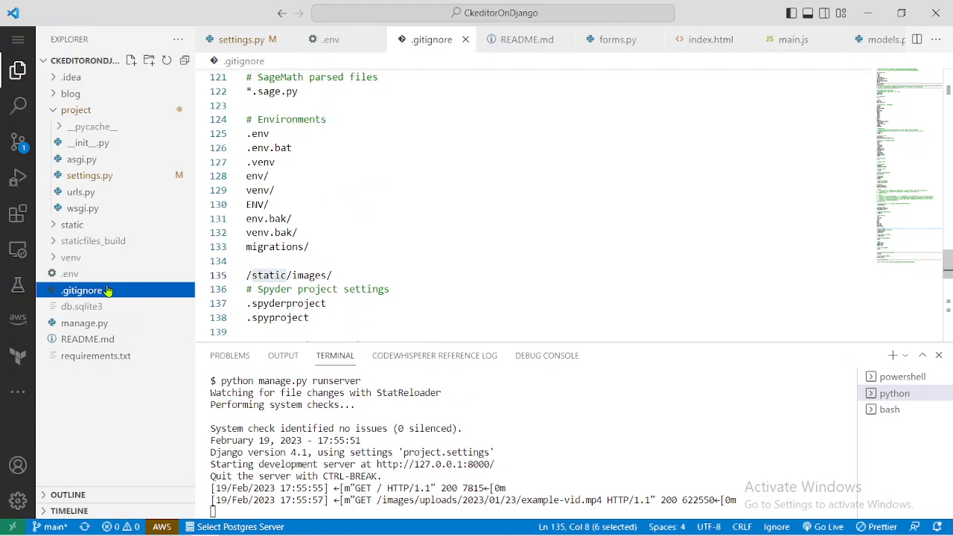
click(70, 274)
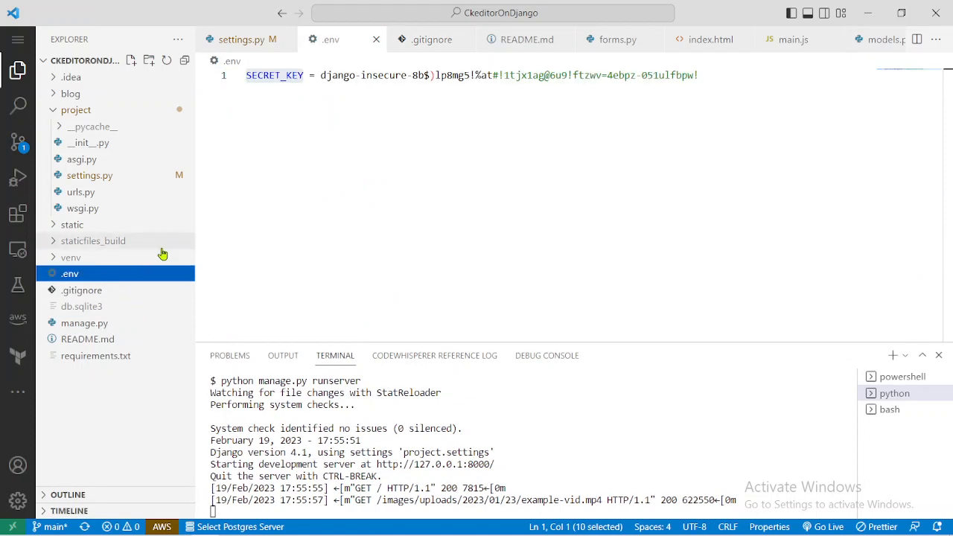
mouse_move(242, 39)
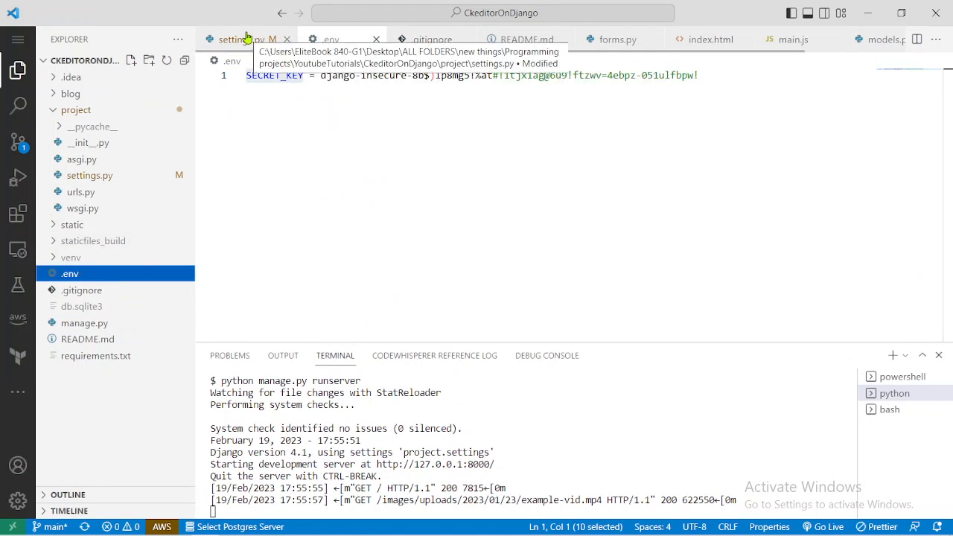
click(237, 38)
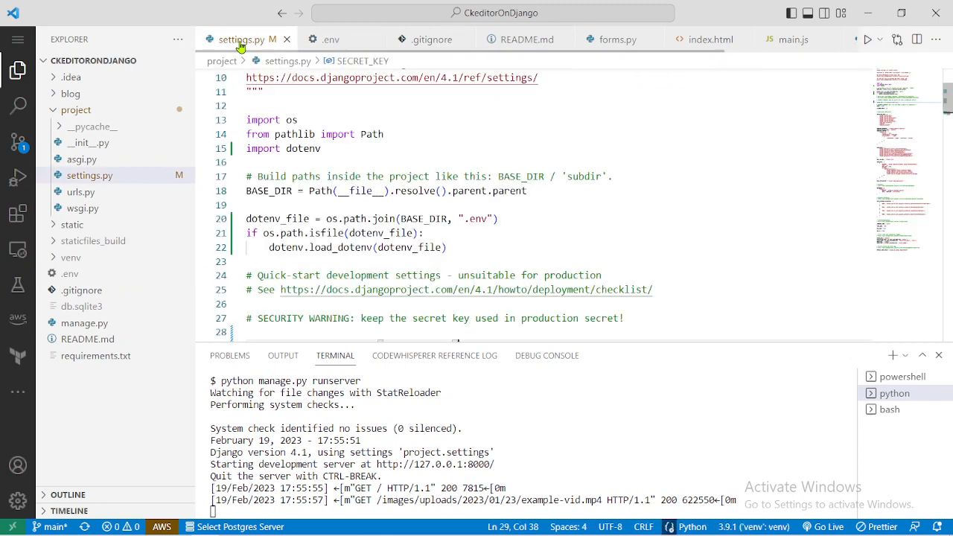